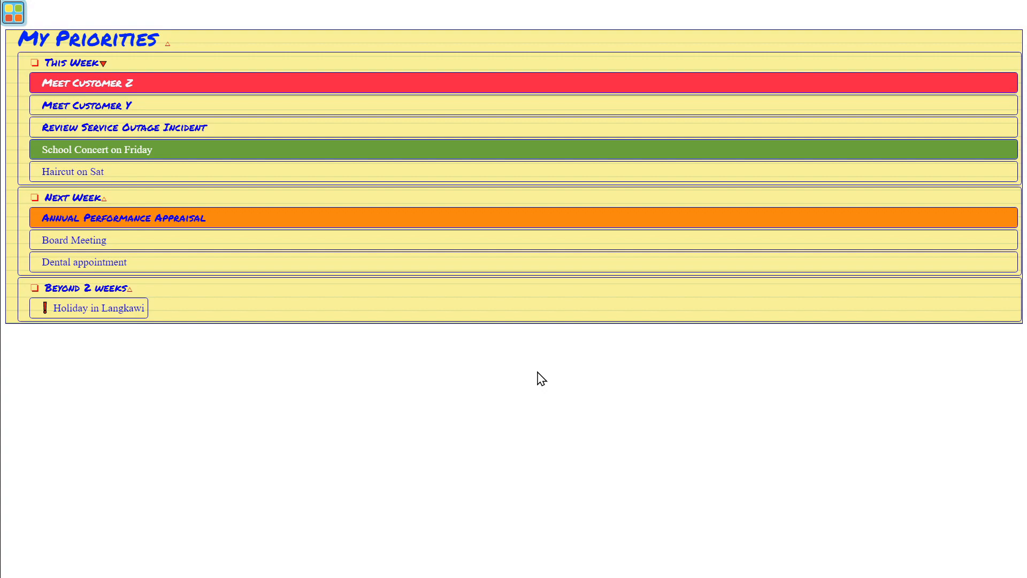
{"action": "mouse_move", "coordinate": [298, 321]}
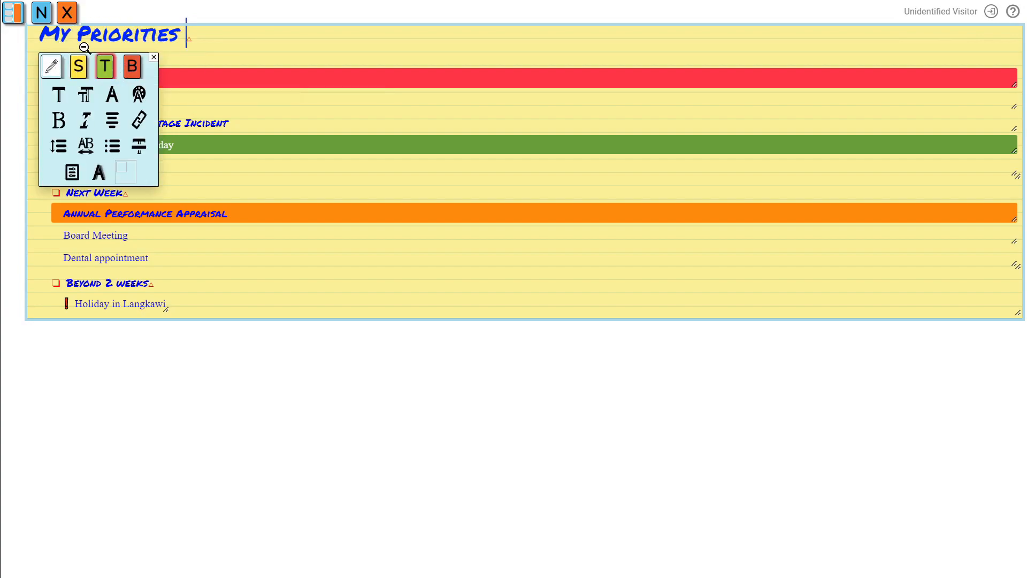
{"action": "mouse_move", "coordinate": [105, 66]}
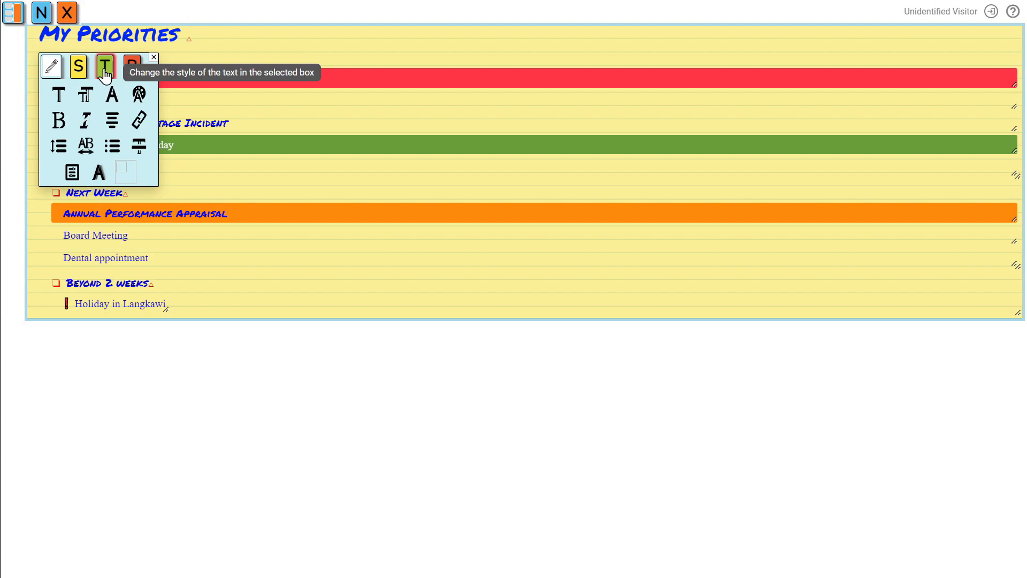
{"action": "mouse_move", "coordinate": [84, 95]}
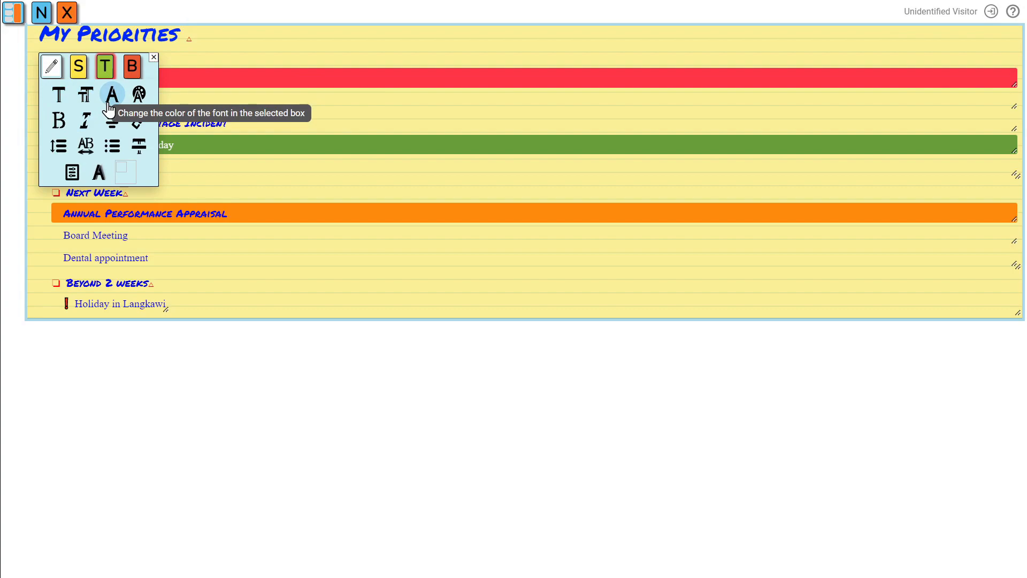
Open the page title in the Edit text window after browsing the toolbox tabs.
{"action": "left_click", "coordinate": [77, 66]}
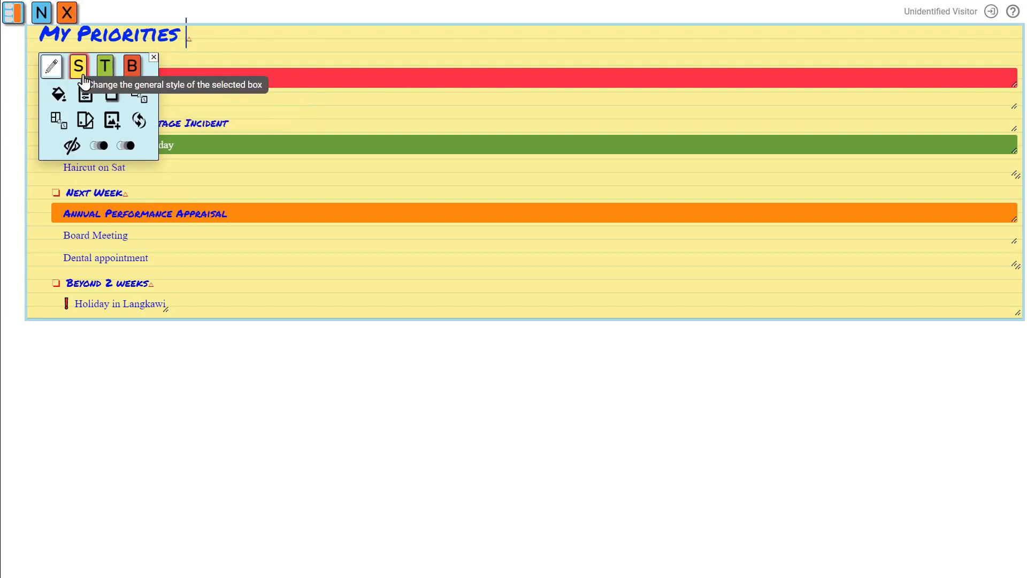
{"action": "left_click", "coordinate": [52, 66]}
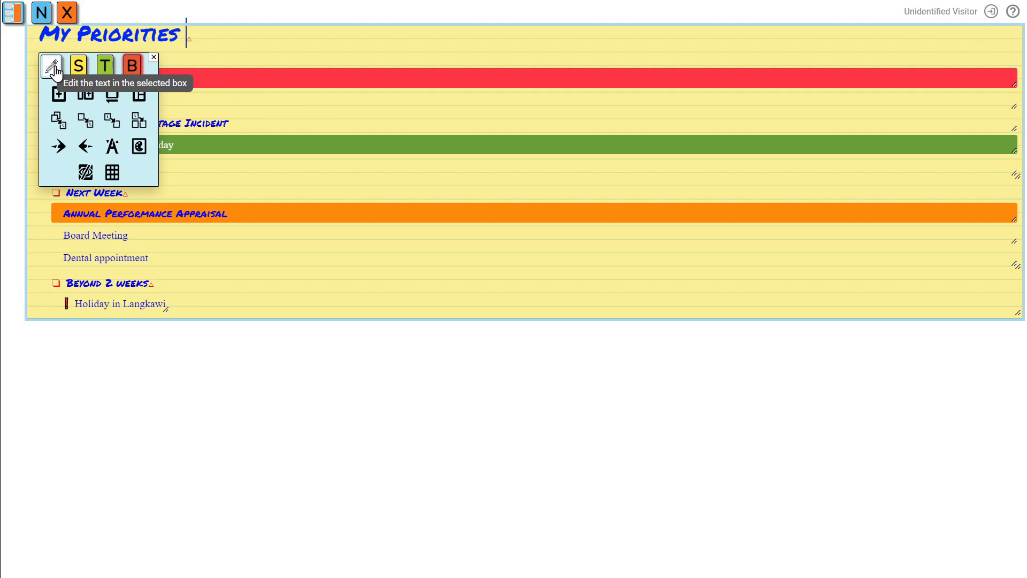
{"action": "left_click", "coordinate": [51, 66]}
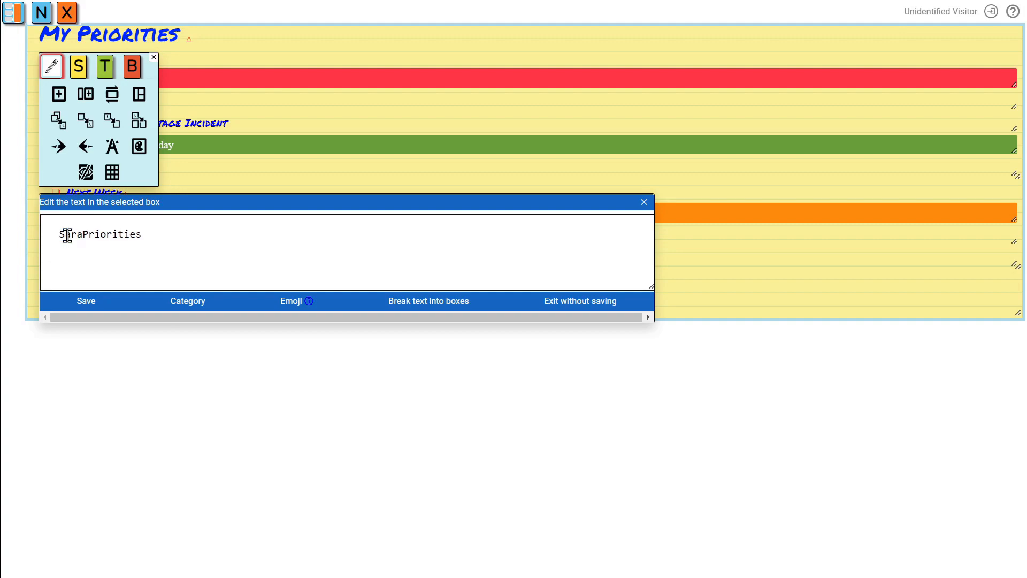
Change the page title to "Sara's Priorities" and save it.
{"action": "type", "text": "s"}
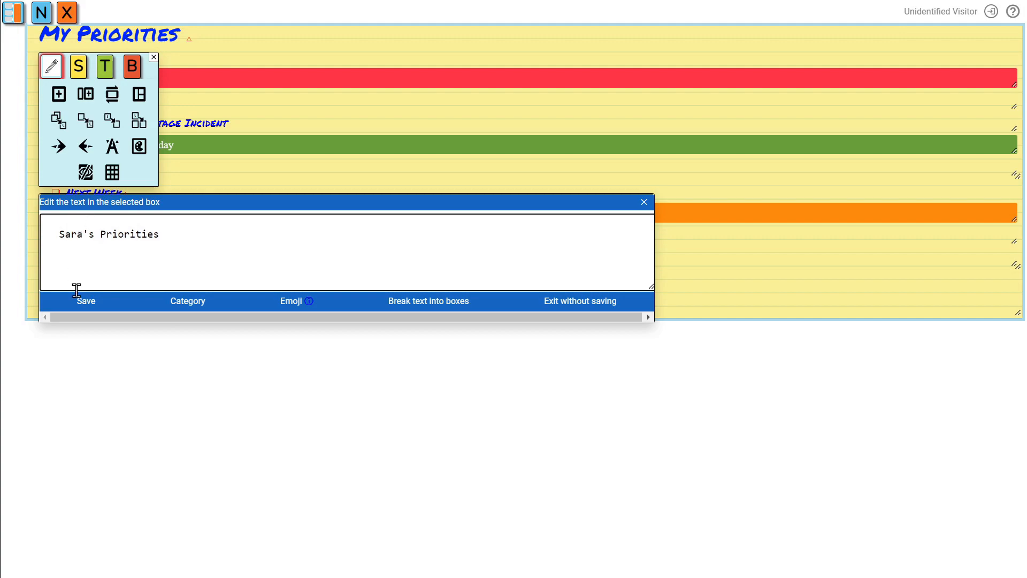
{"action": "left_click", "coordinate": [86, 300]}
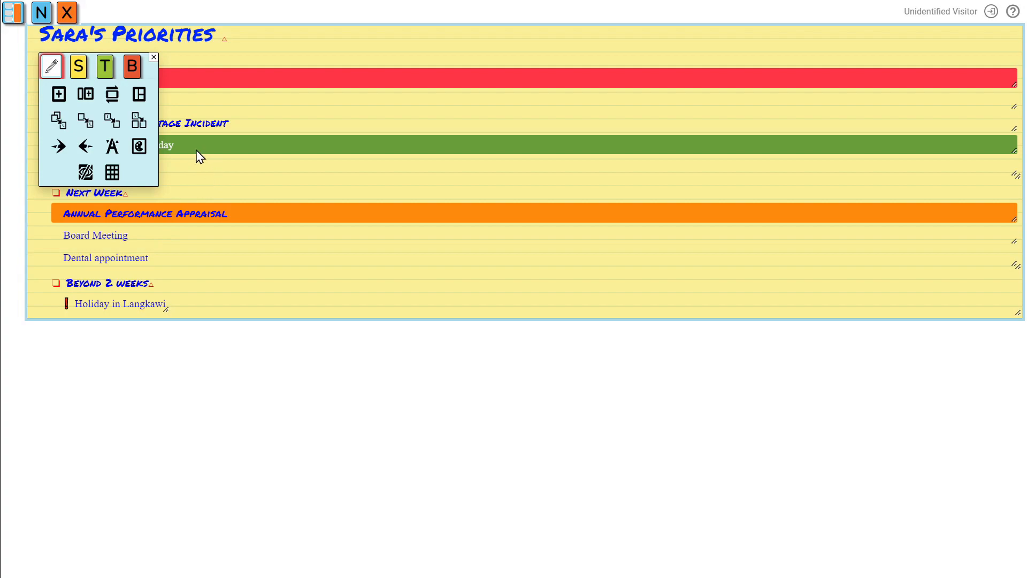
{"action": "mouse_move", "coordinate": [247, 130]}
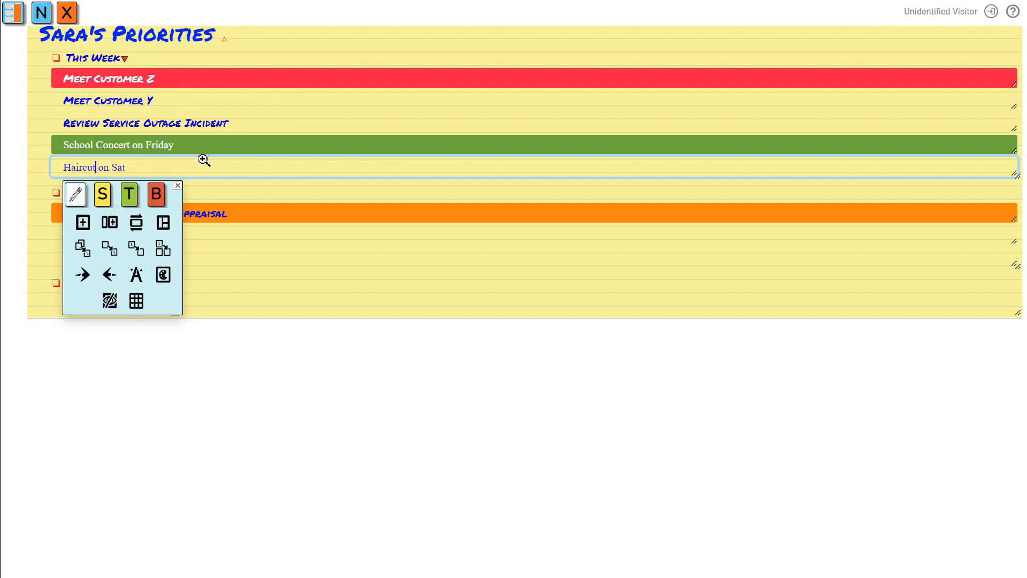
{"action": "mouse_move", "coordinate": [251, 188]}
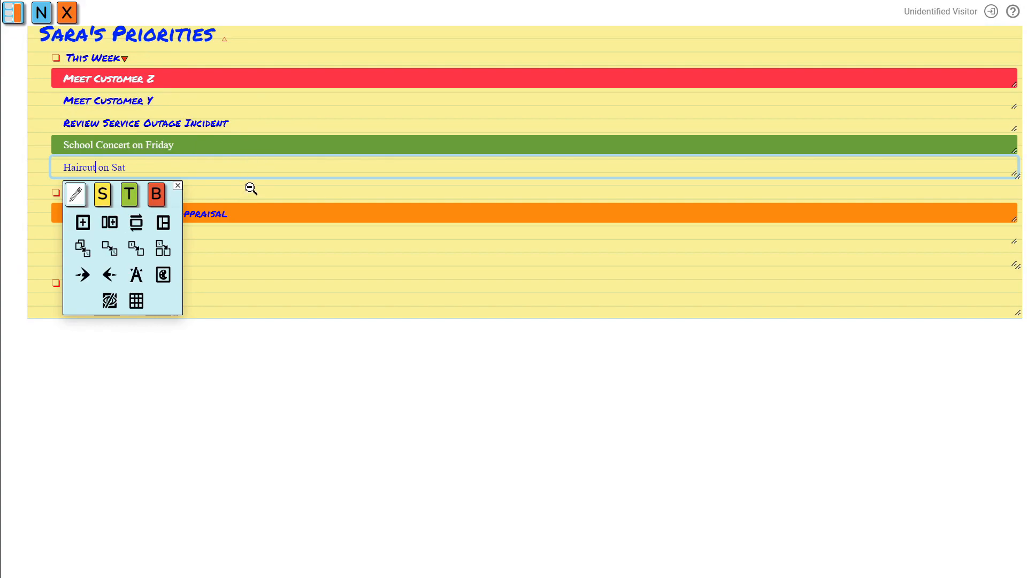
Move the Dental appointment task from Next Week to the Temporary Store.
{"action": "left_click", "coordinate": [178, 185]}
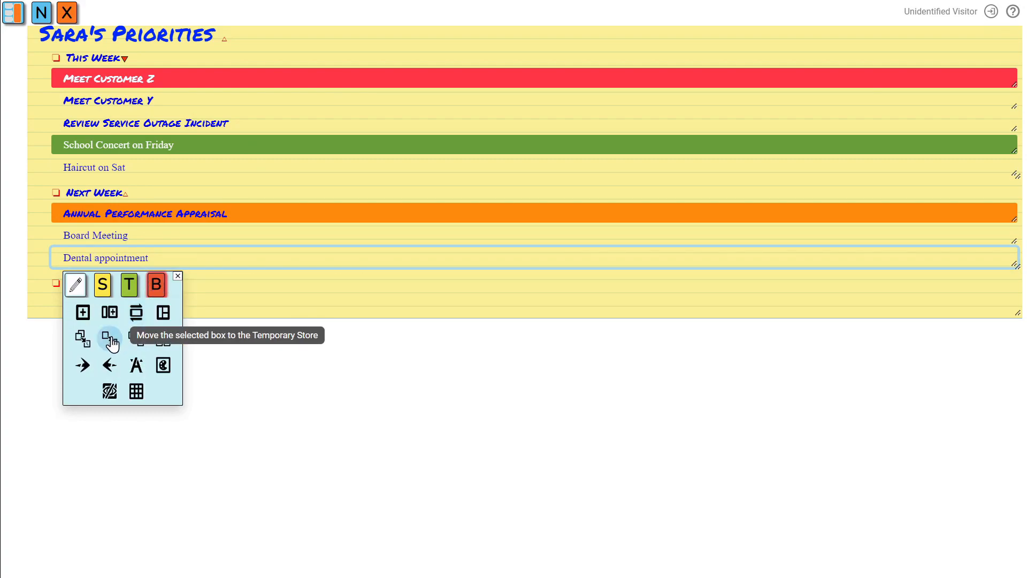
{"action": "left_click", "coordinate": [111, 337]}
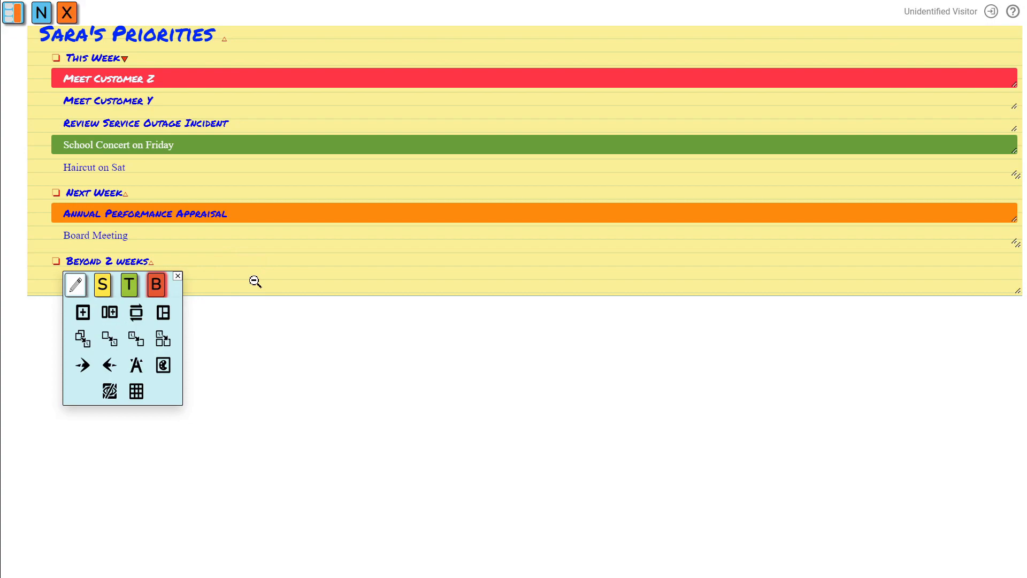
{"action": "mouse_move", "coordinate": [207, 271]}
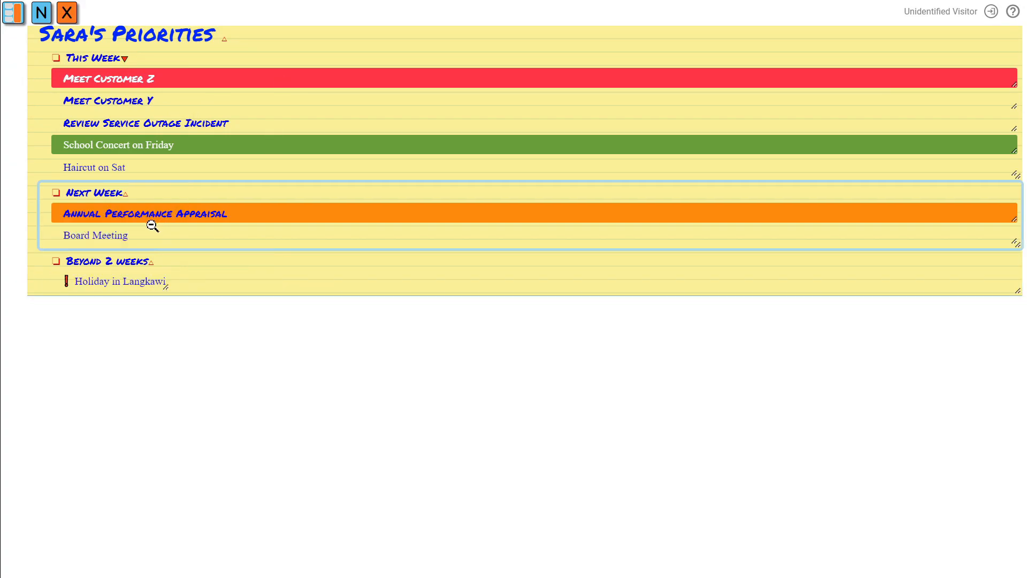
Paste a copy of the Holiday in Langkawi task into Next Week.
{"action": "left_click", "coordinate": [153, 226]}
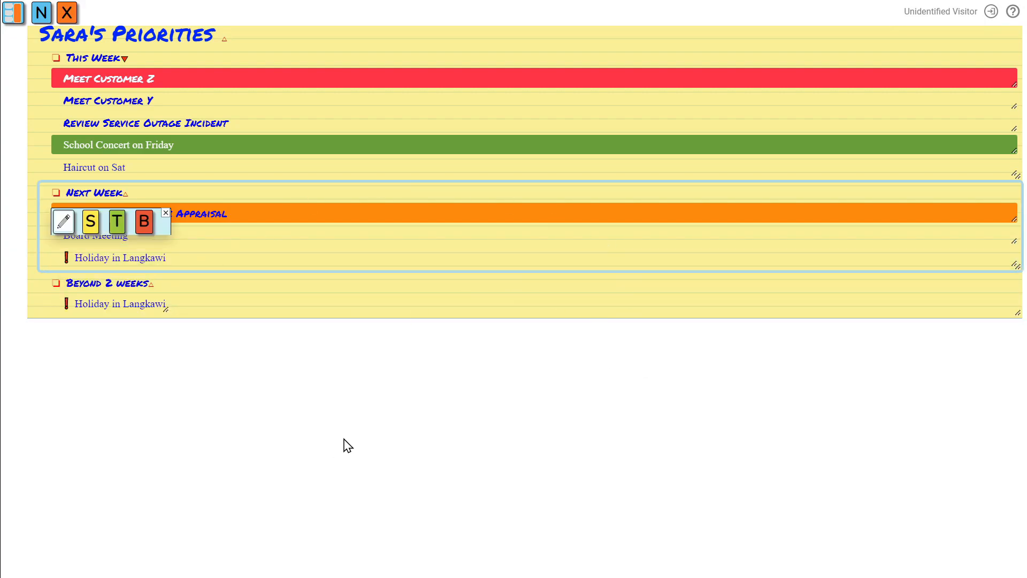
{"action": "mouse_move", "coordinate": [173, 128]}
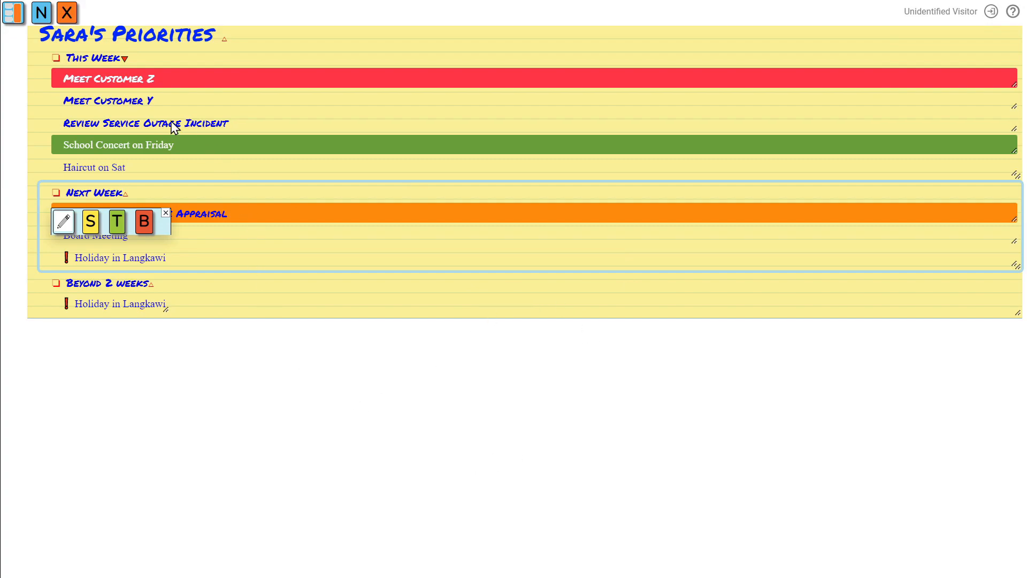